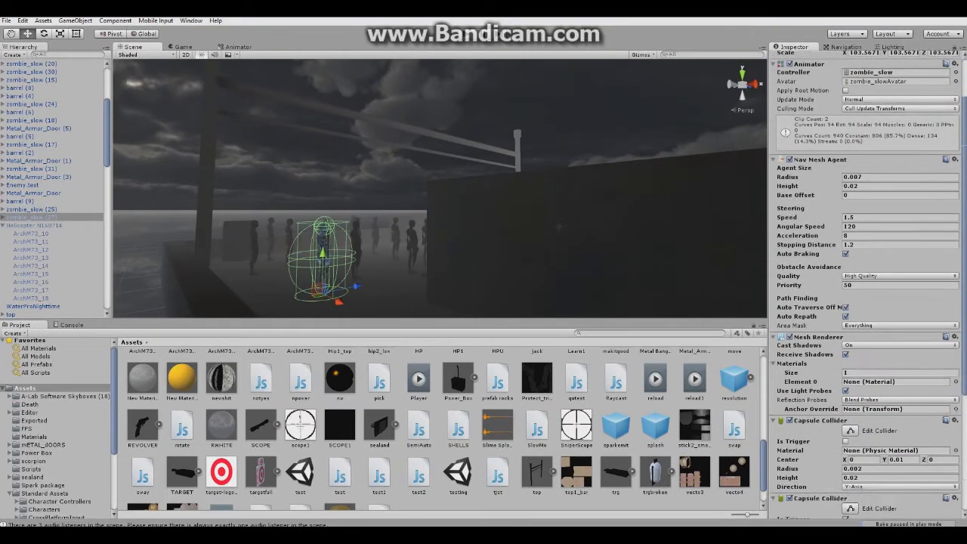
Review the Enemy script's player-tracking code, then start playtesting the scene.
scroll("down", 3)
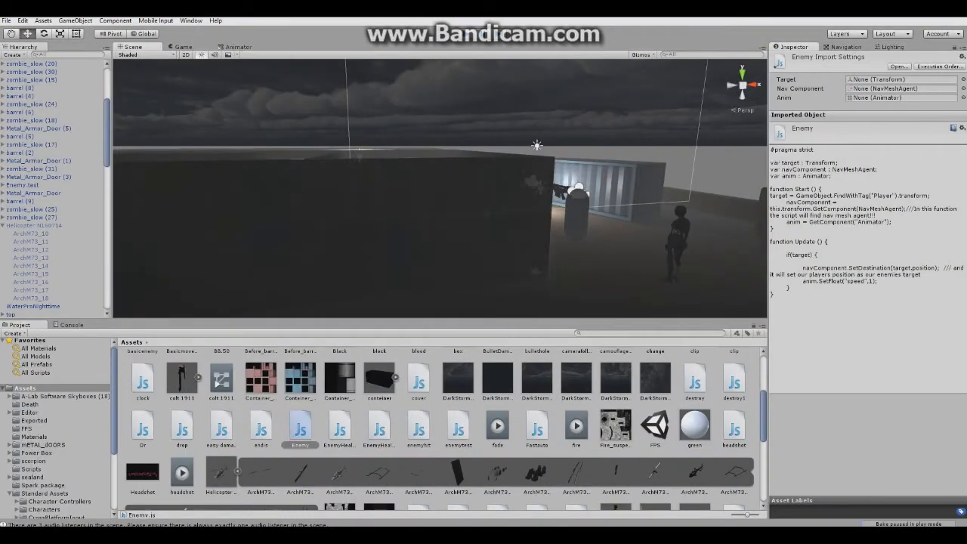
left_click(181, 46)
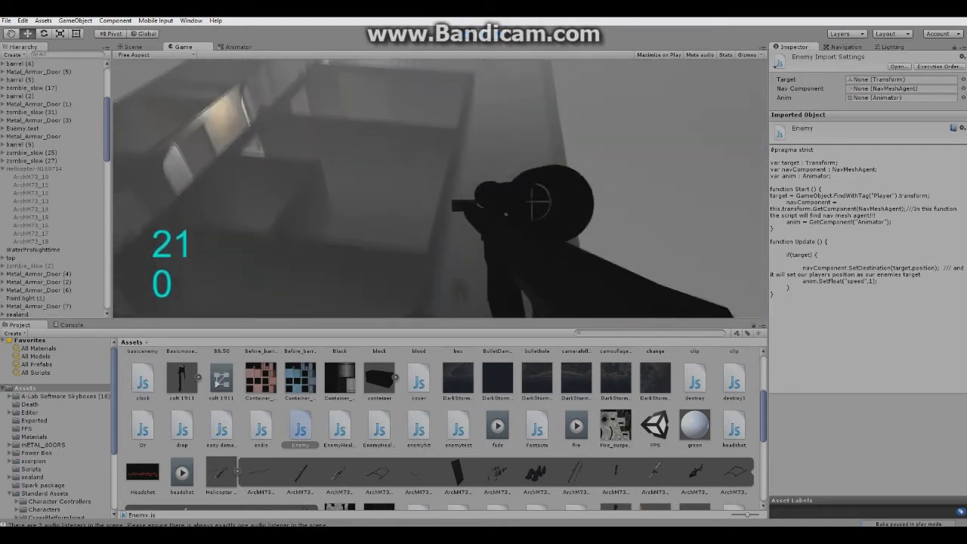
mouse_move(438, 189)
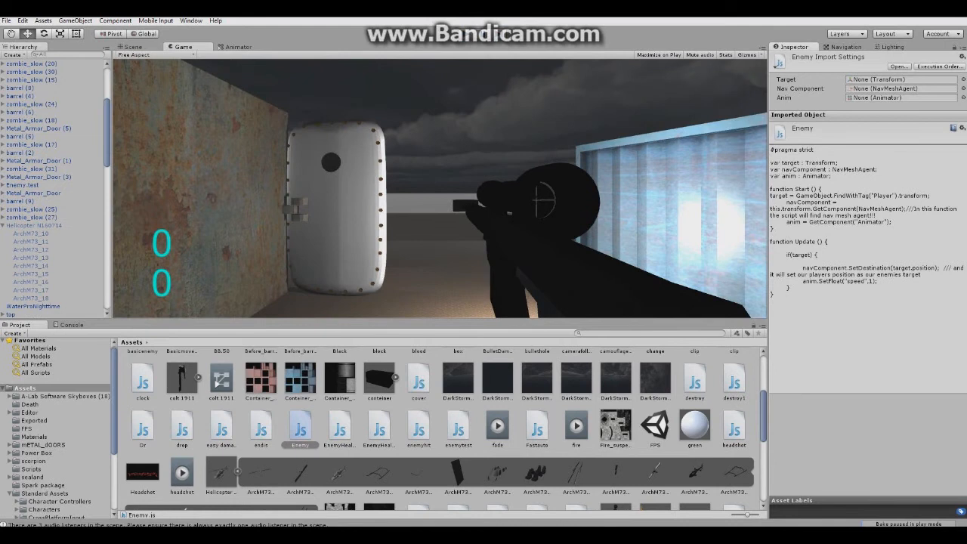
Inspect a zombie_slow enemy's Transform, Animator and Nav Mesh Agent settings.
left_click(30, 121)
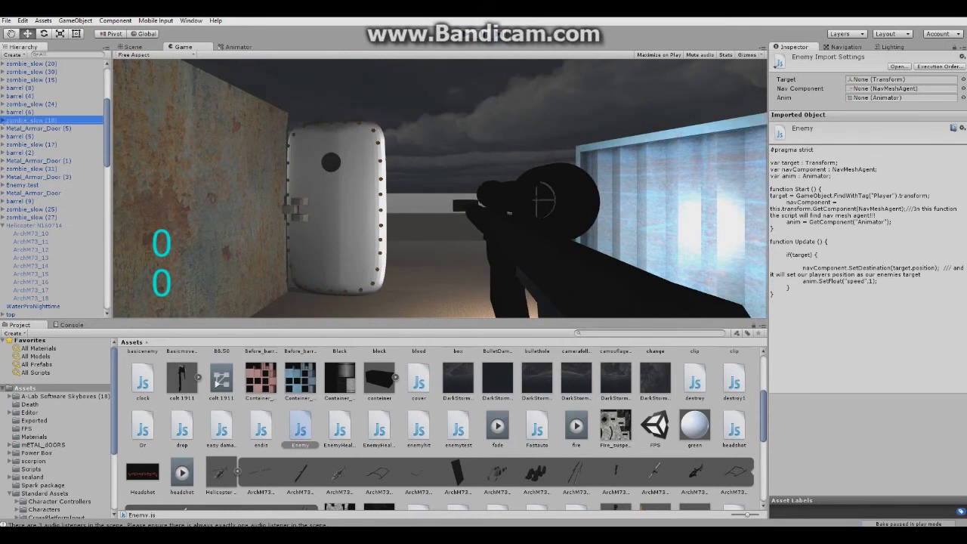
left_click(34, 121)
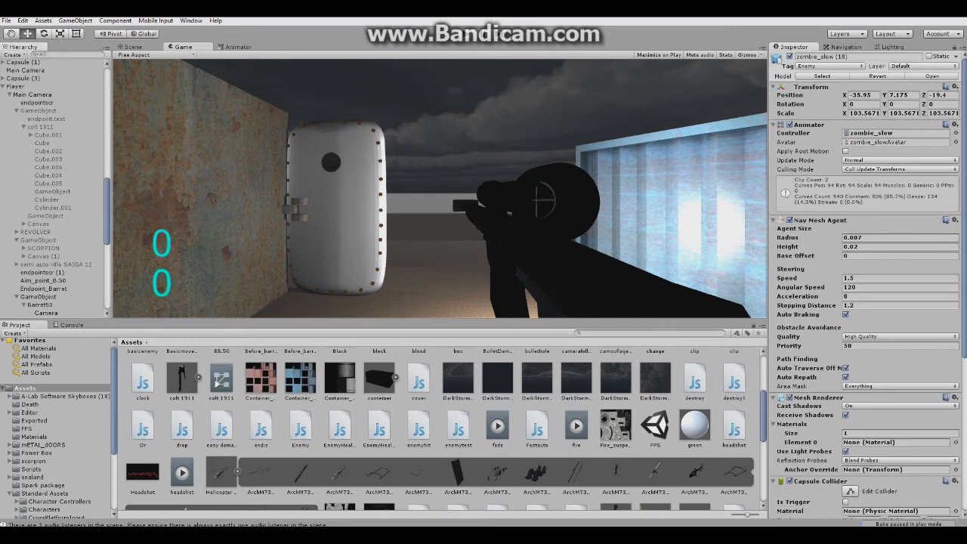
Inspect the weapon's Sway script with Equipment 10 and return to the Scene view.
left_click(39, 239)
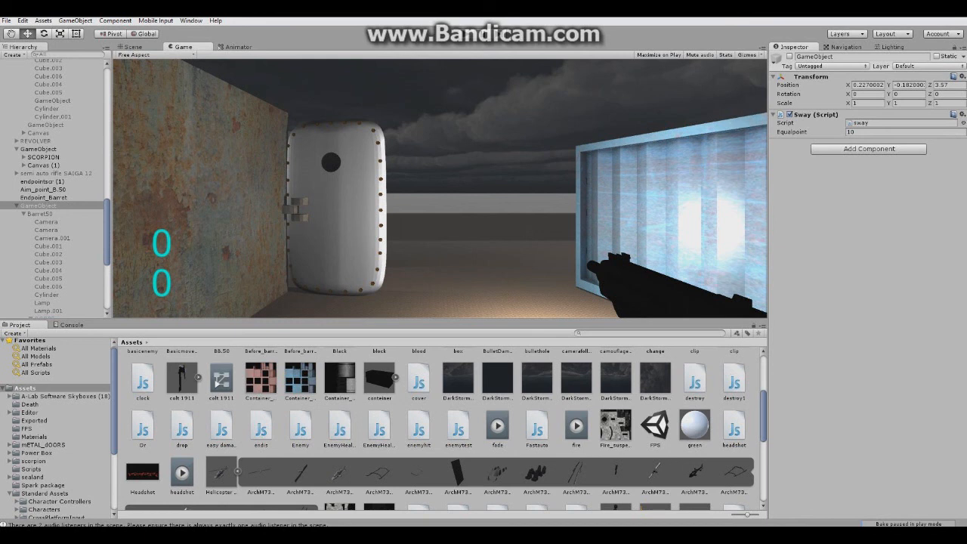
left_click(133, 47)
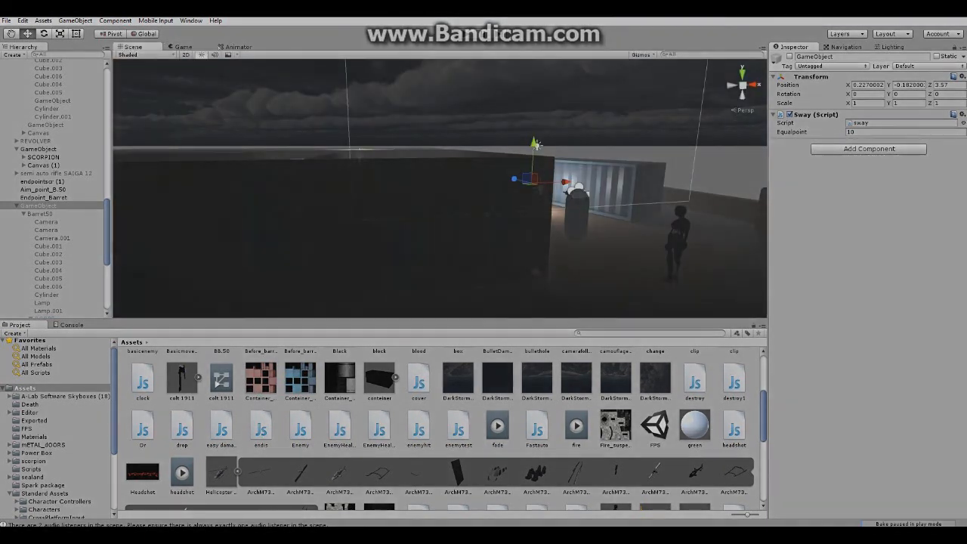